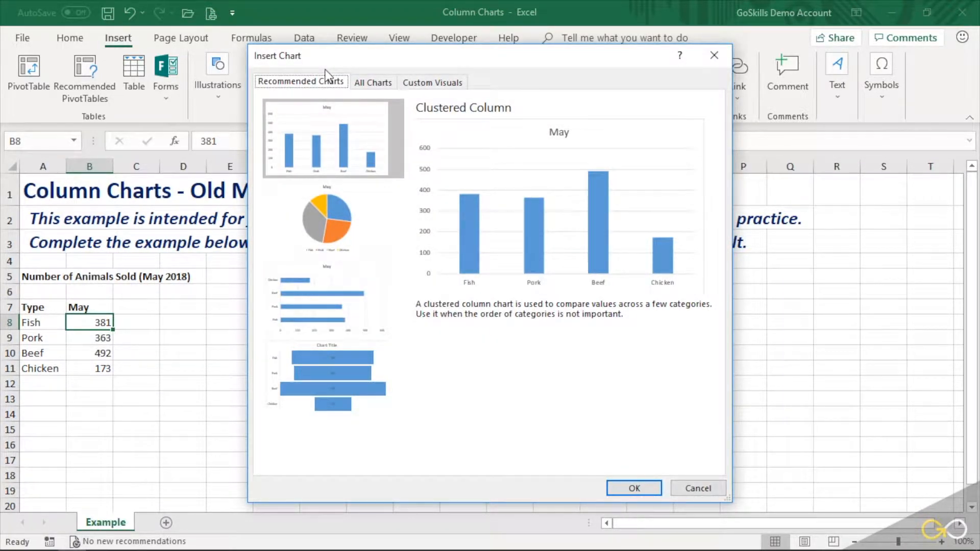
Insert the recommended clustered column chart of the May animal sales data.
left_click(633, 487)
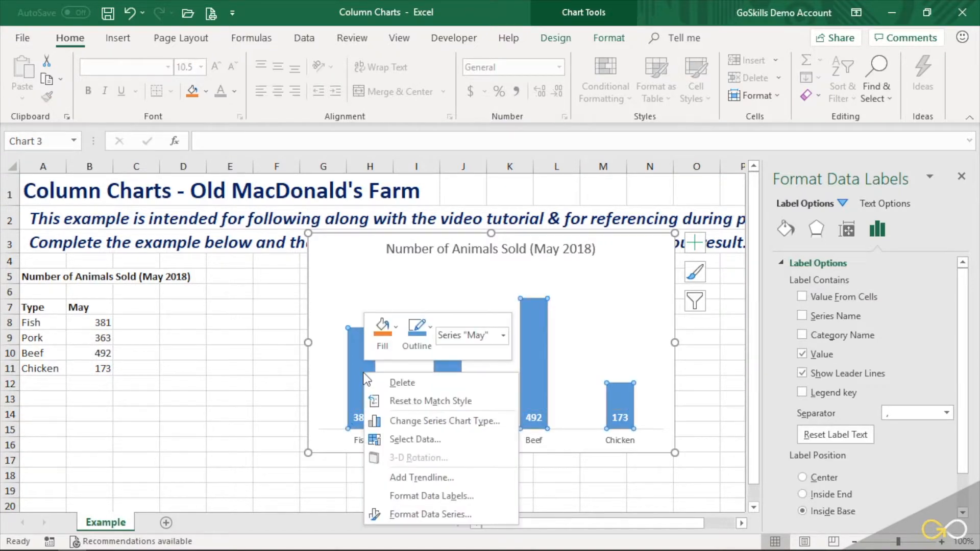
Widen the chart columns by lowering the series gap width to 60%.
left_click(429, 513)
type("60")
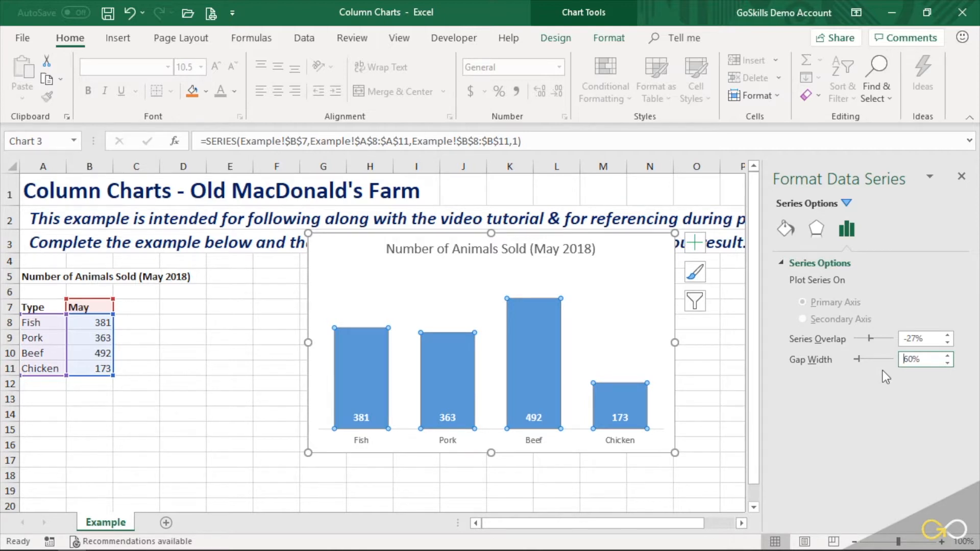
mouse_move(633, 241)
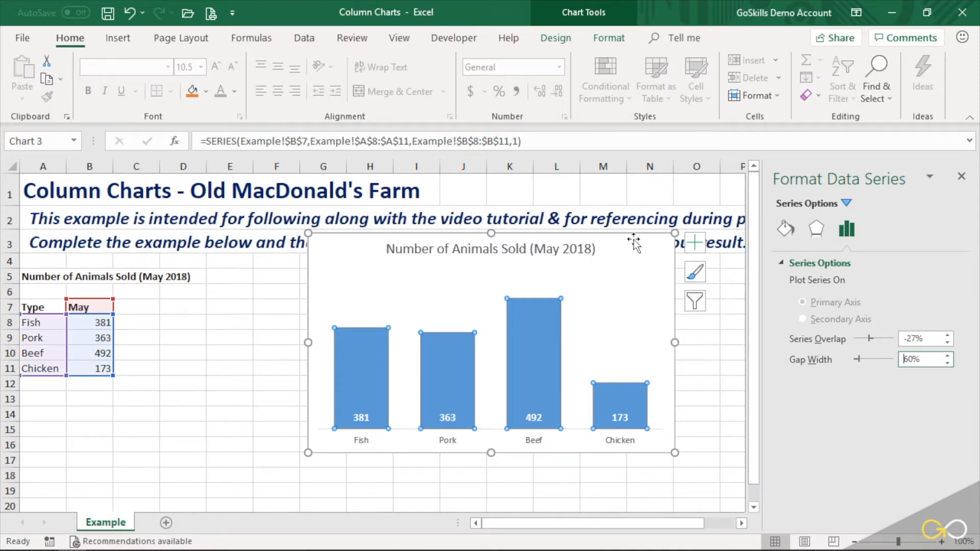